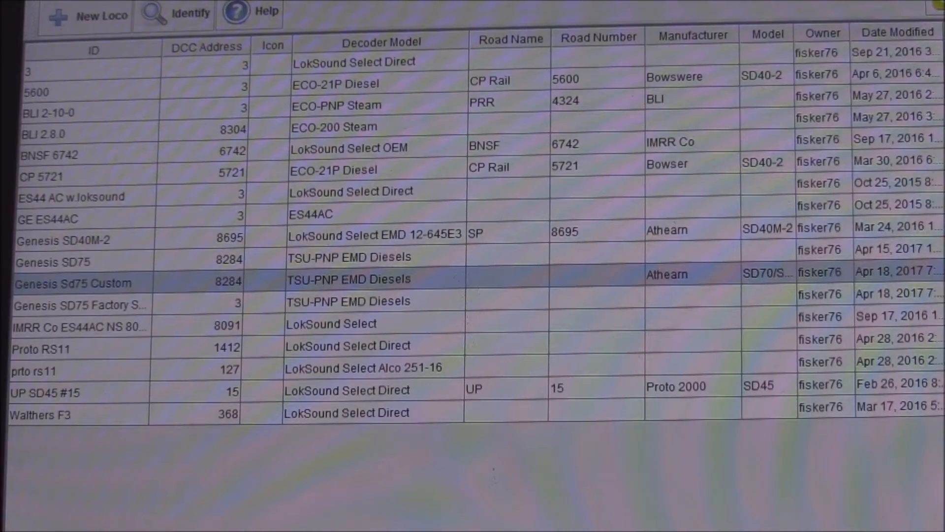
mouse_move(439, 298)
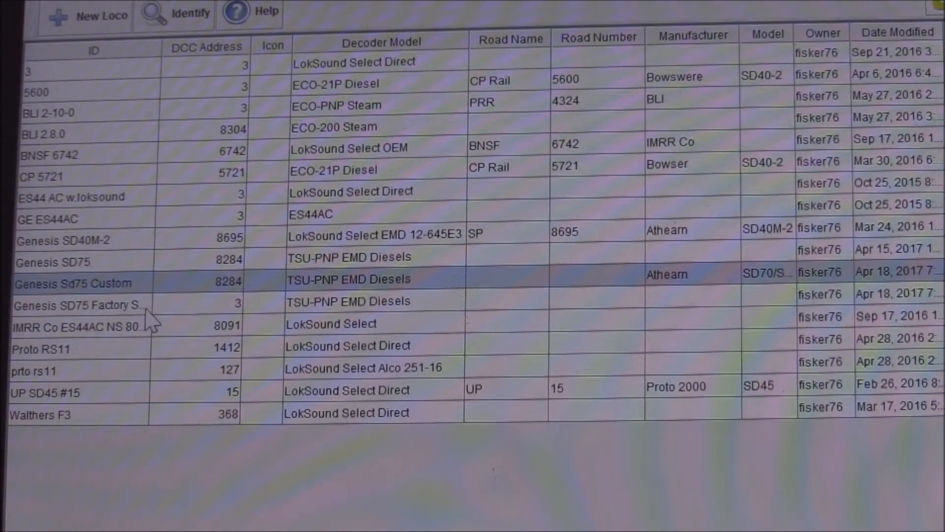
mouse_move(271, 325)
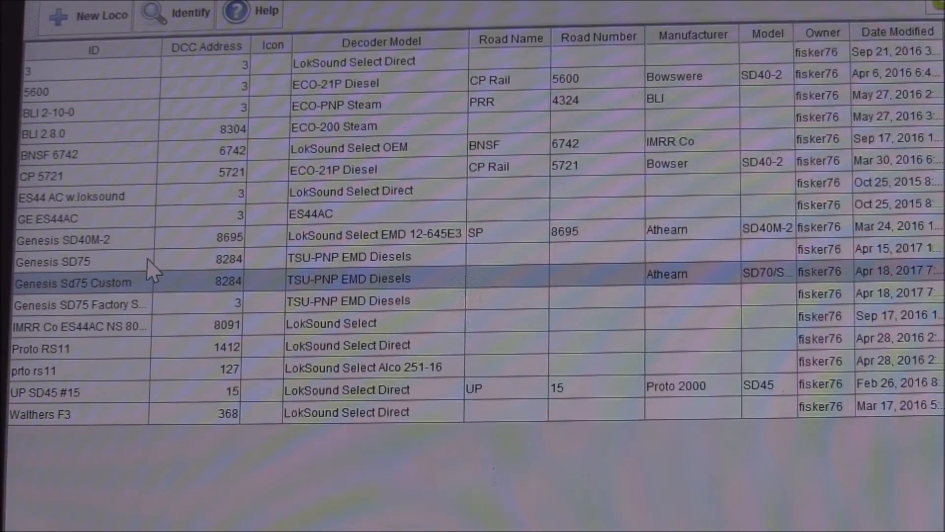
mouse_move(194, 279)
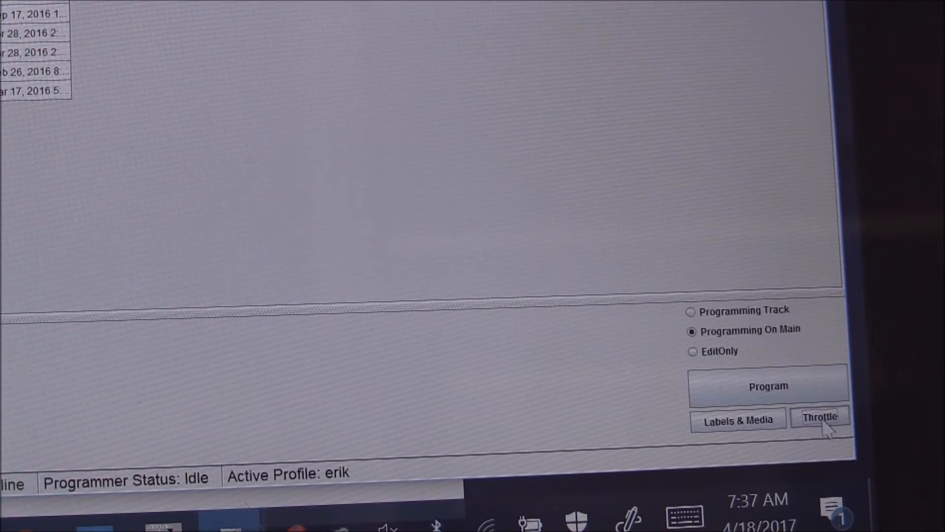
mouse_move(731, 384)
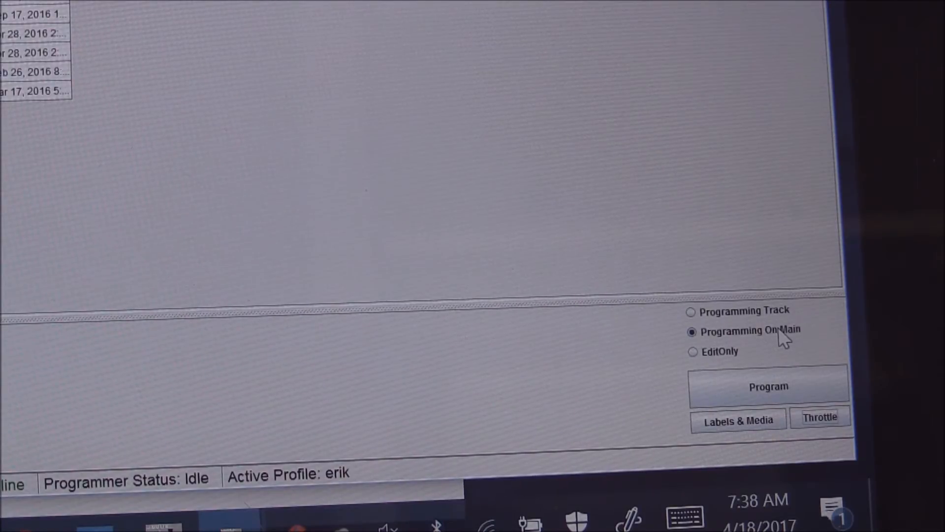
mouse_move(782, 323)
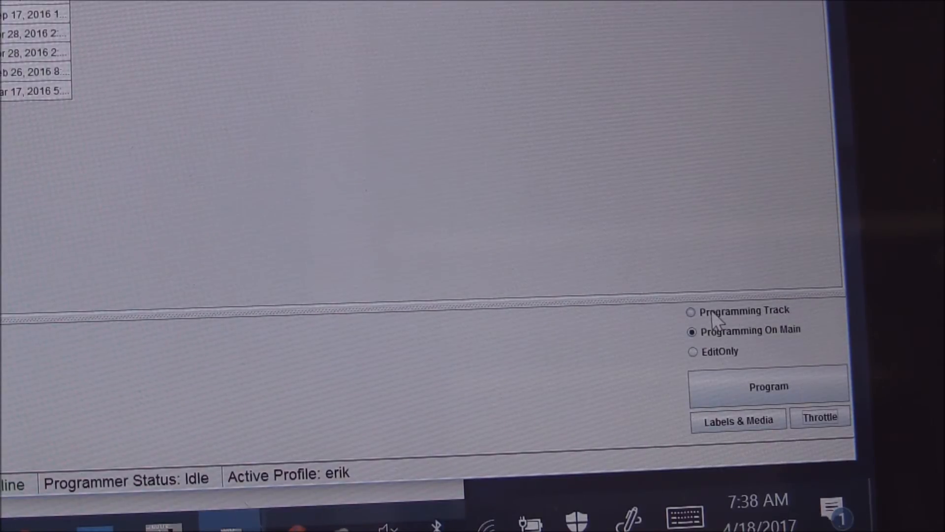
mouse_move(760, 322)
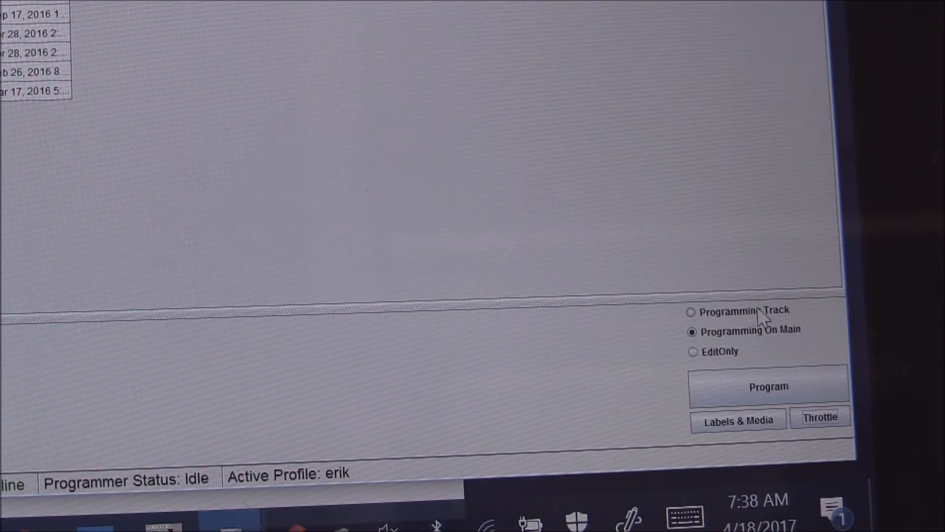
- Open the Genesis Sd75 Custom entry in the ops-mode programmer on its Roster Entry tab
left_click(768, 386)
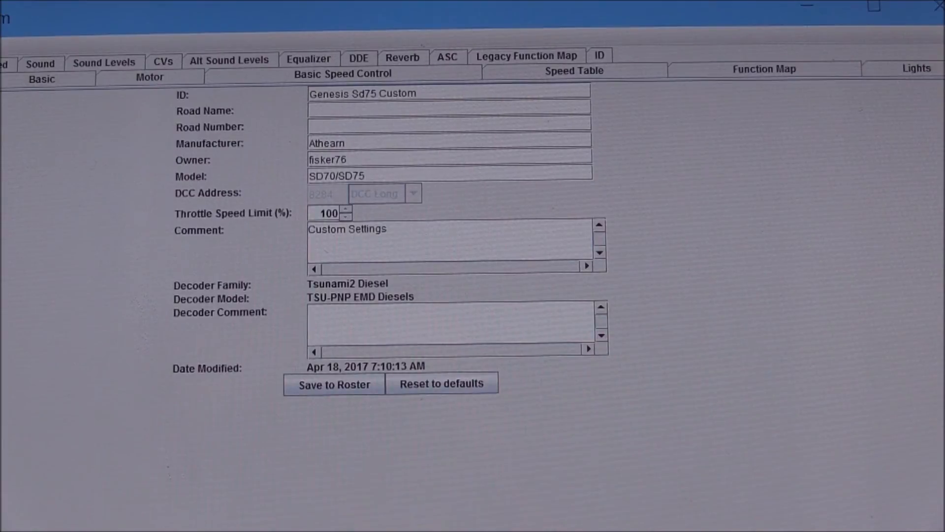
mouse_move(88, 156)
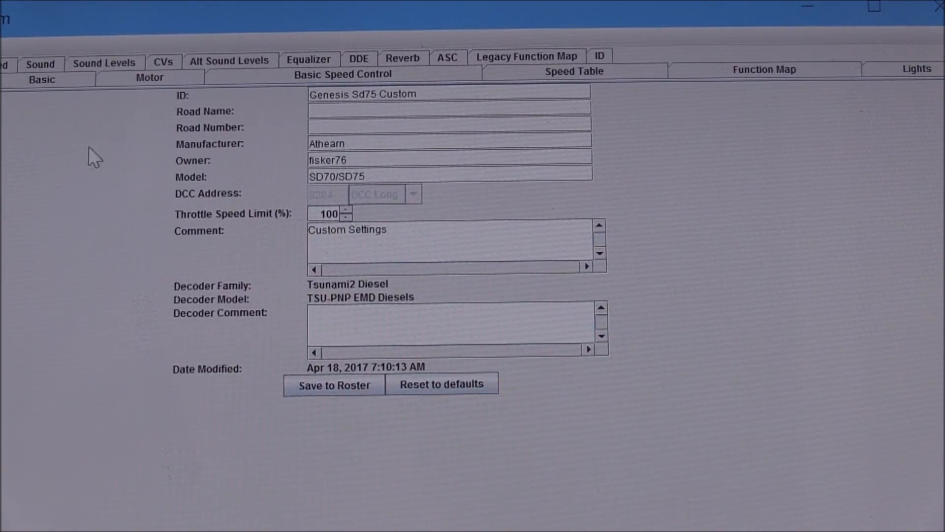